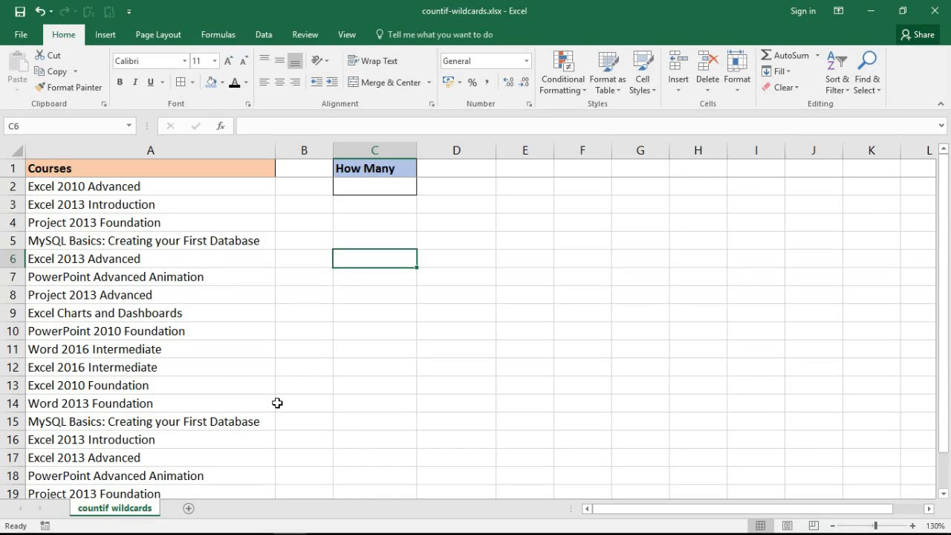
mouse_move(329, 302)
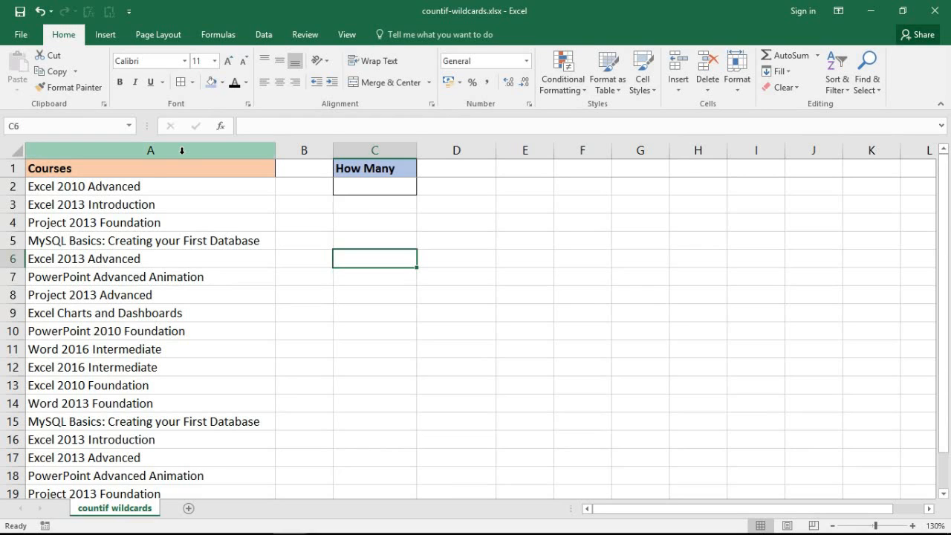
Step: Review the Courses column, noting titles like Excel 2010 Advanced and Excel Charts and Dashboards
left_click(150, 151)
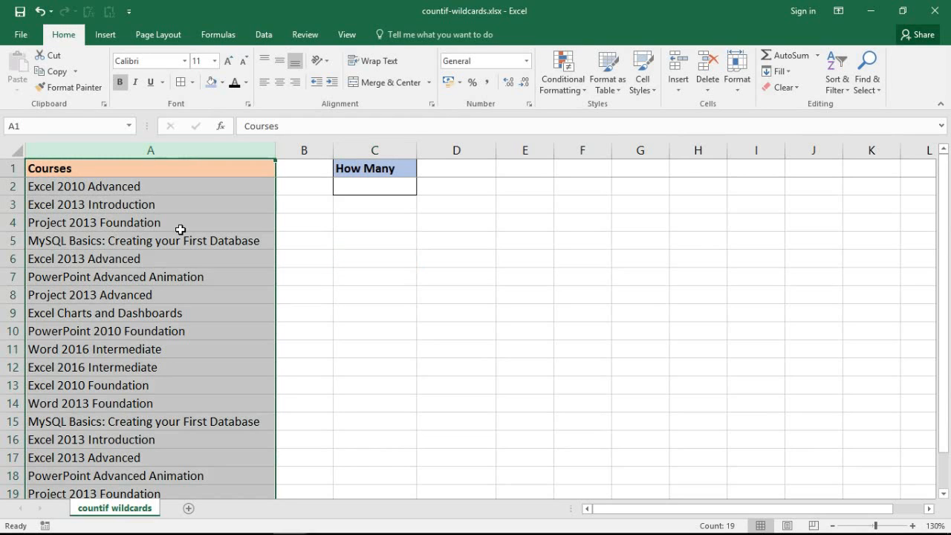
mouse_move(162, 266)
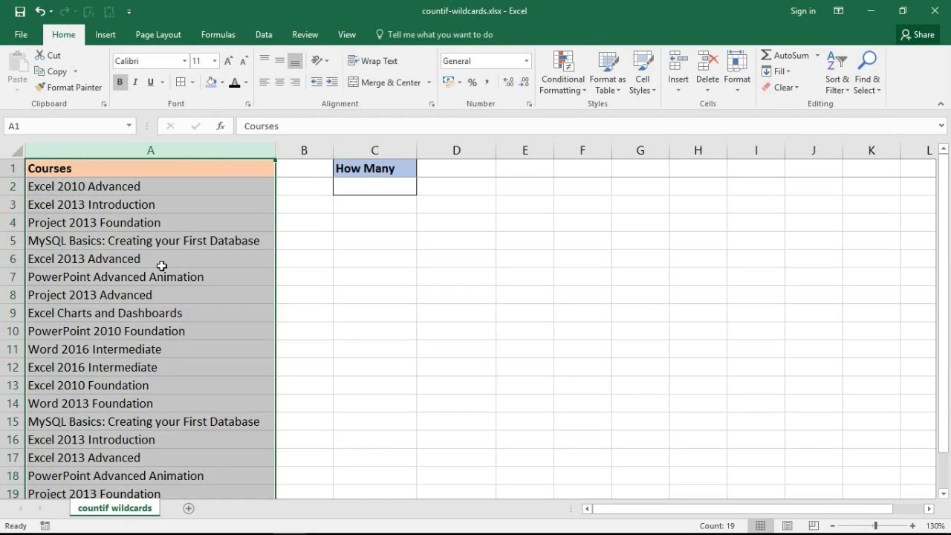
mouse_move(174, 222)
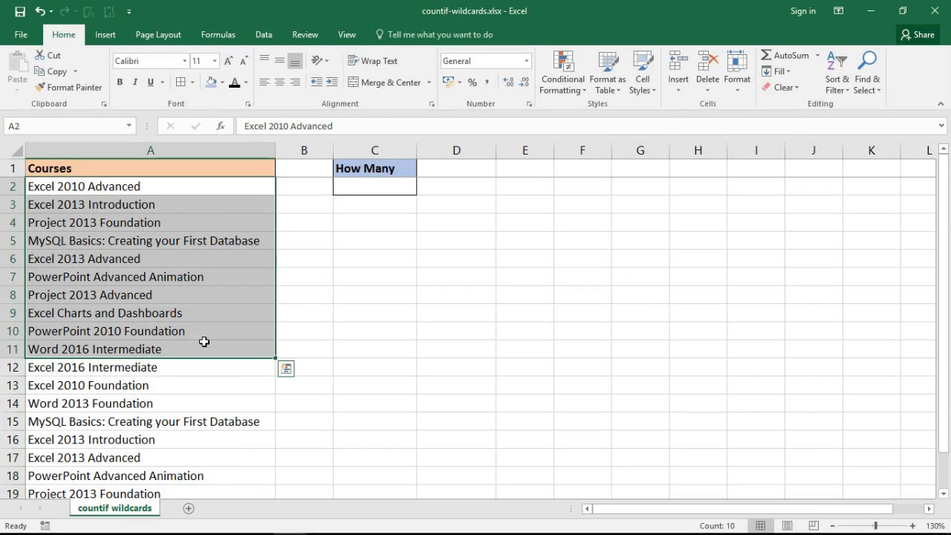
mouse_move(345, 205)
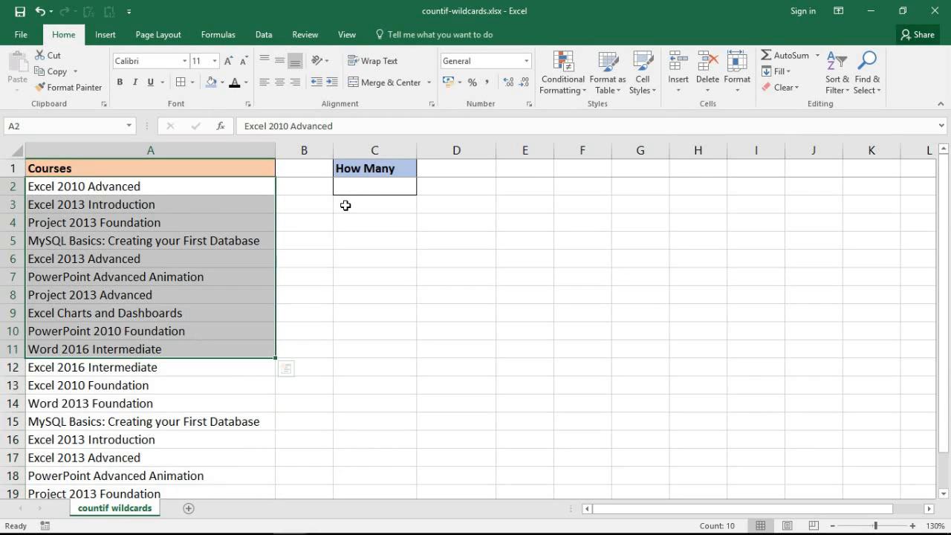
left_click(374, 204)
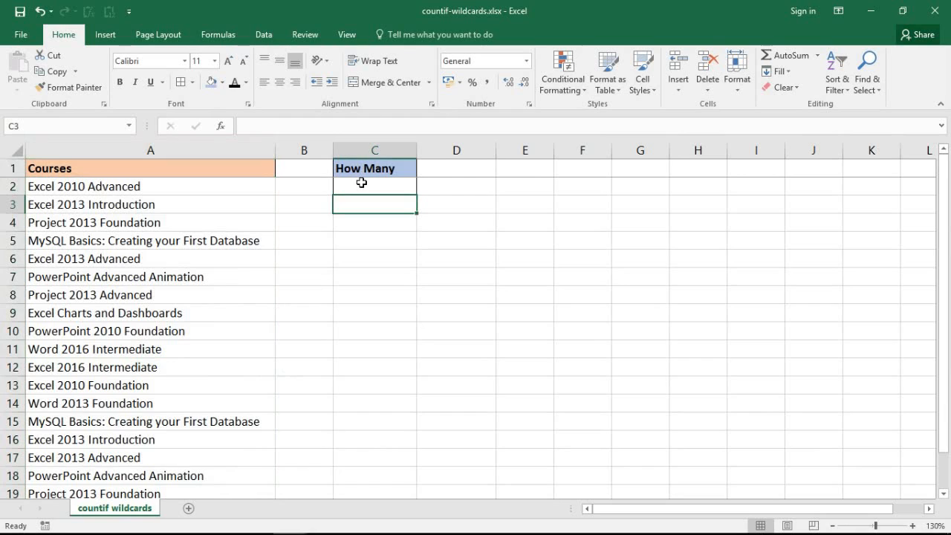
left_click(375, 186)
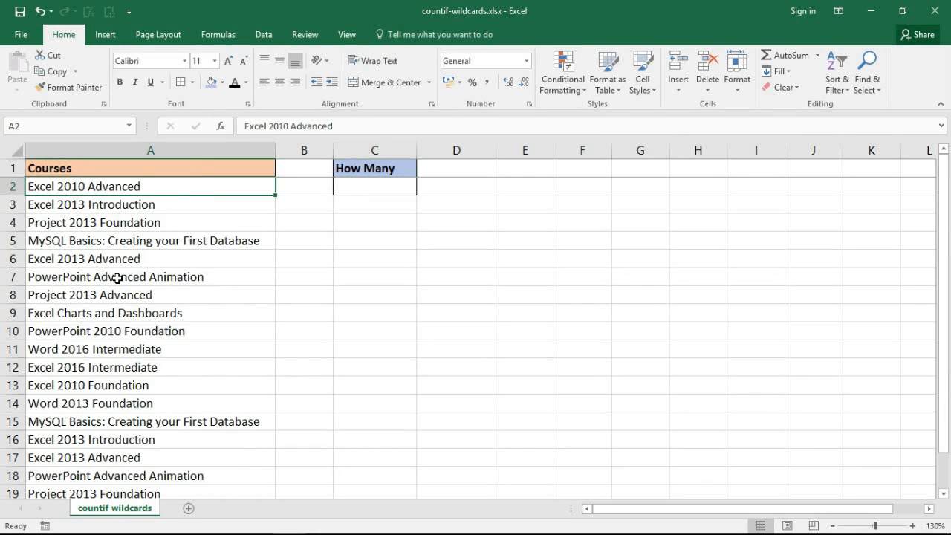
left_click(104, 312)
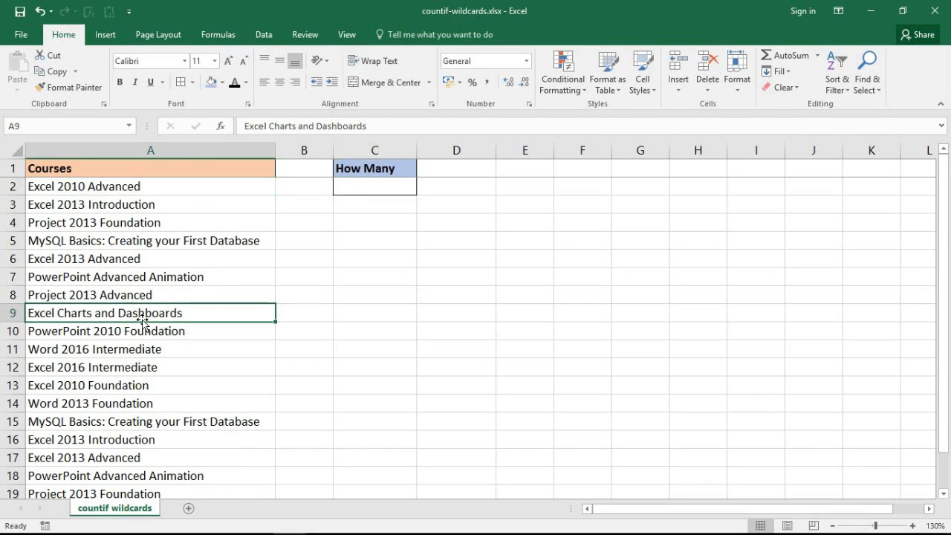
mouse_move(101, 212)
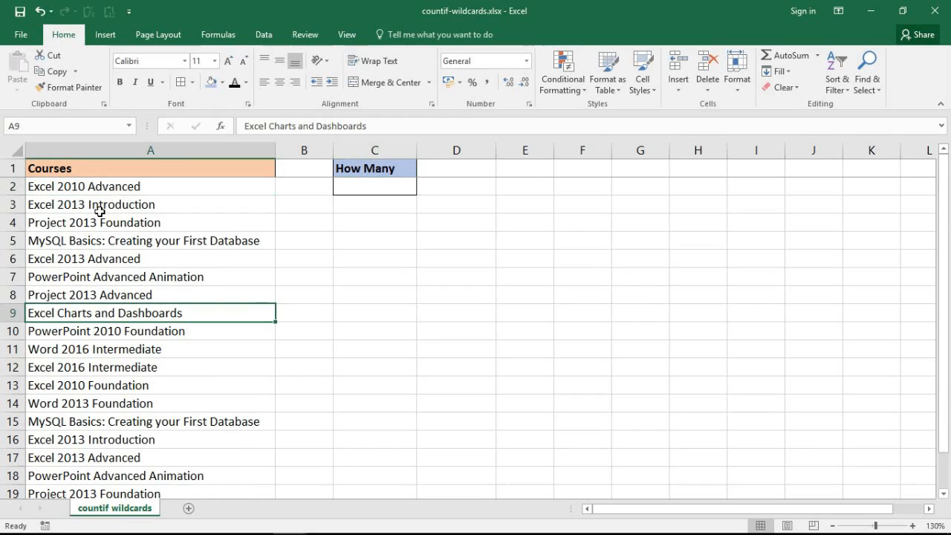
mouse_move(180, 379)
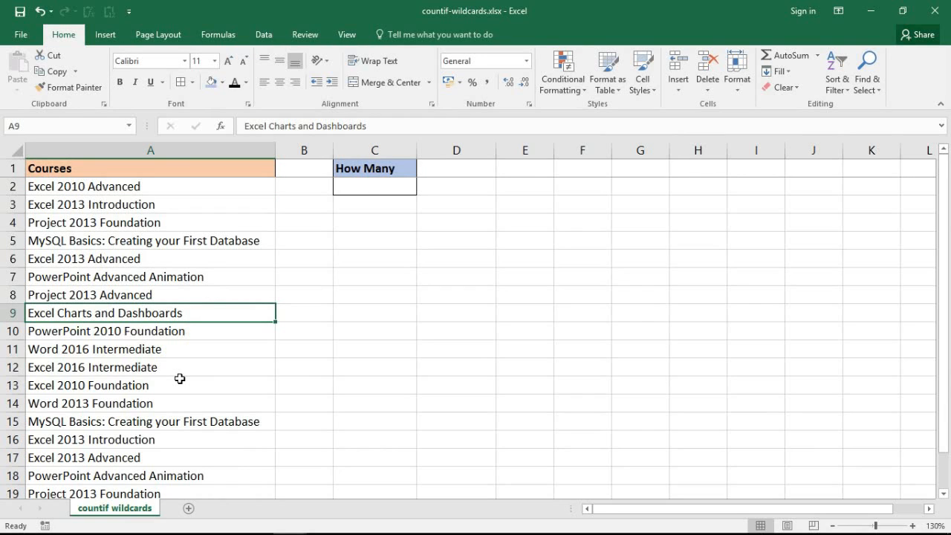
mouse_move(176, 357)
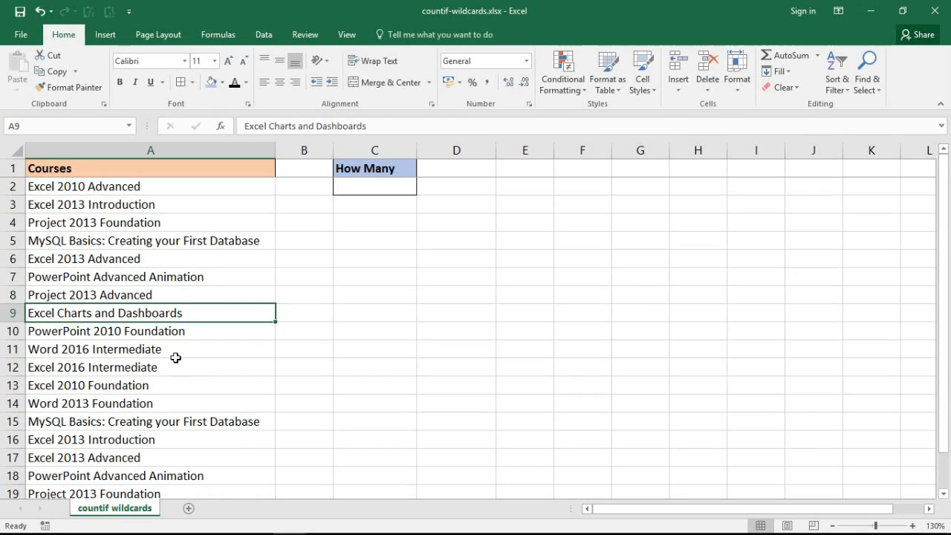
mouse_move(109, 187)
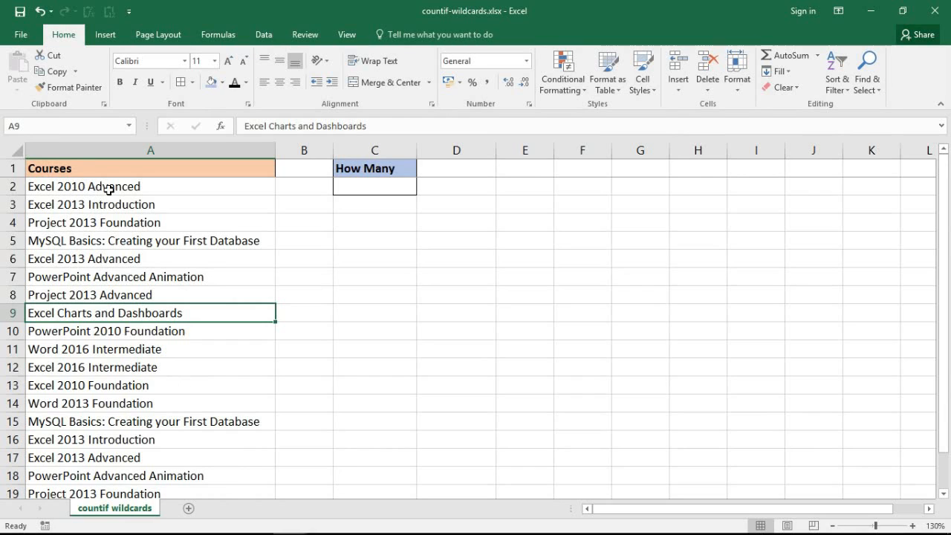
mouse_move(321, 201)
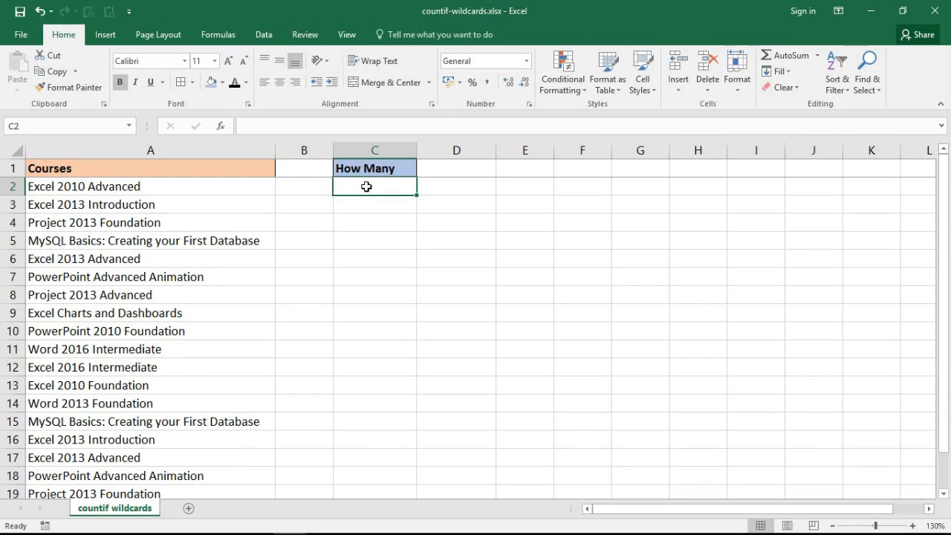
Step: Enter =COUNTIF(A2:A19,"Excel") in C2, which returns 0
type("=countf")
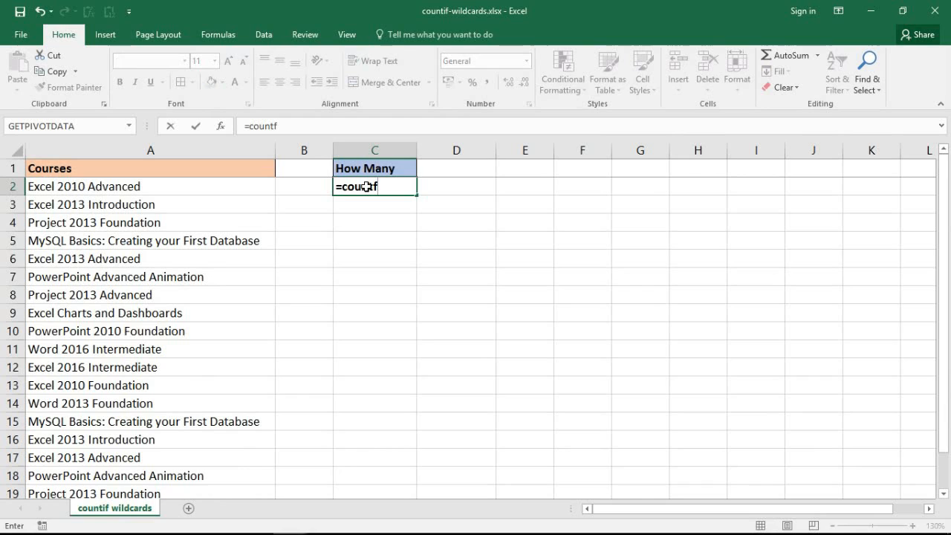
type("(")
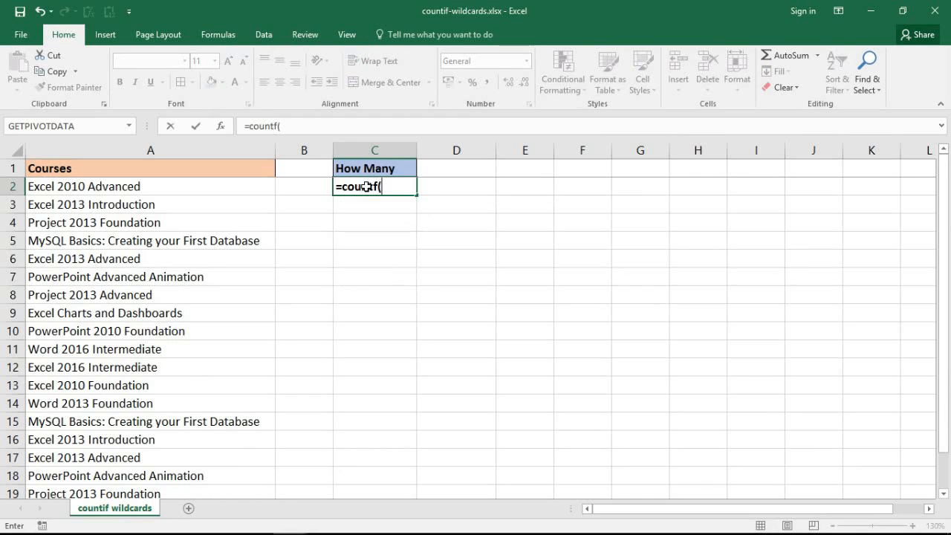
type("~")
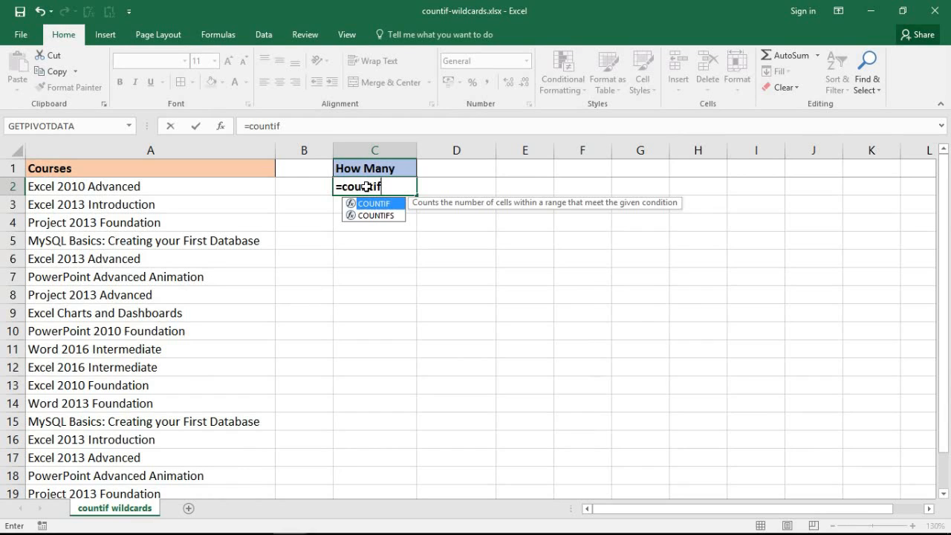
type("(")
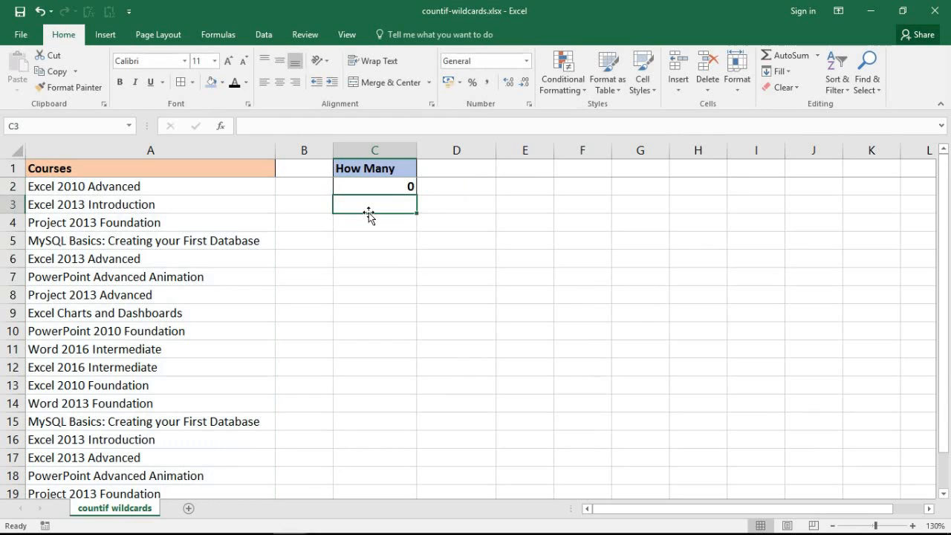
mouse_move(396, 188)
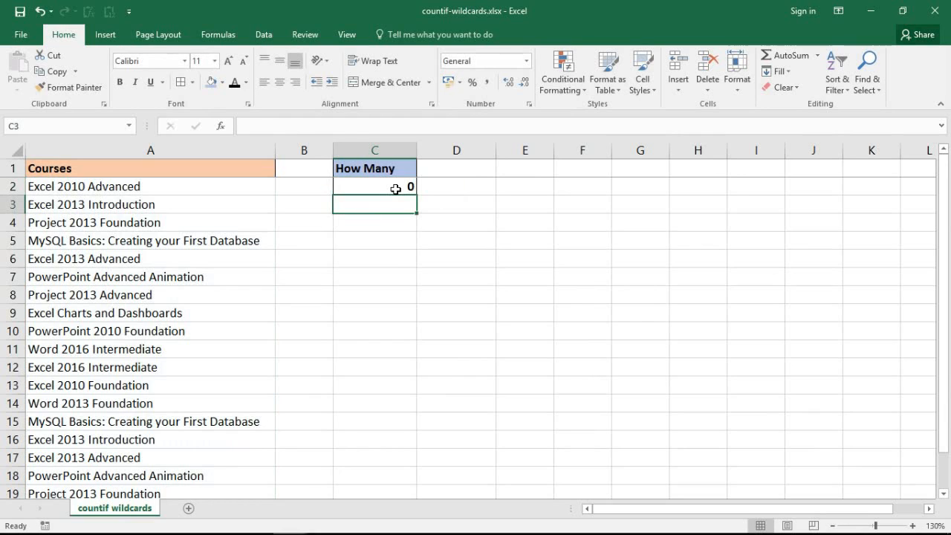
Step: Wrap Excel in asterisks so C2 holds =COUNTIF(A2:A19,"*Excel*") and returns 8
type("=COUNTIF(A2:A19,\"Excel\")")
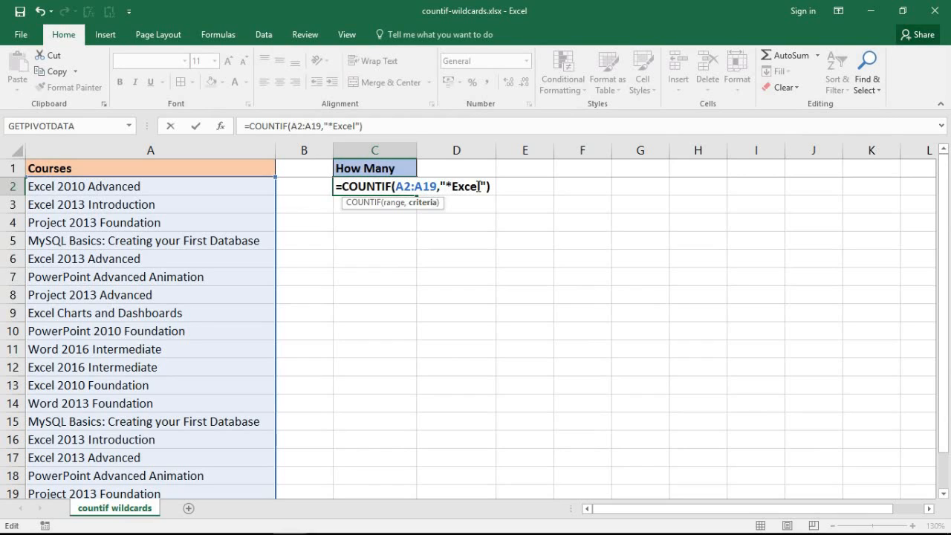
type("*")
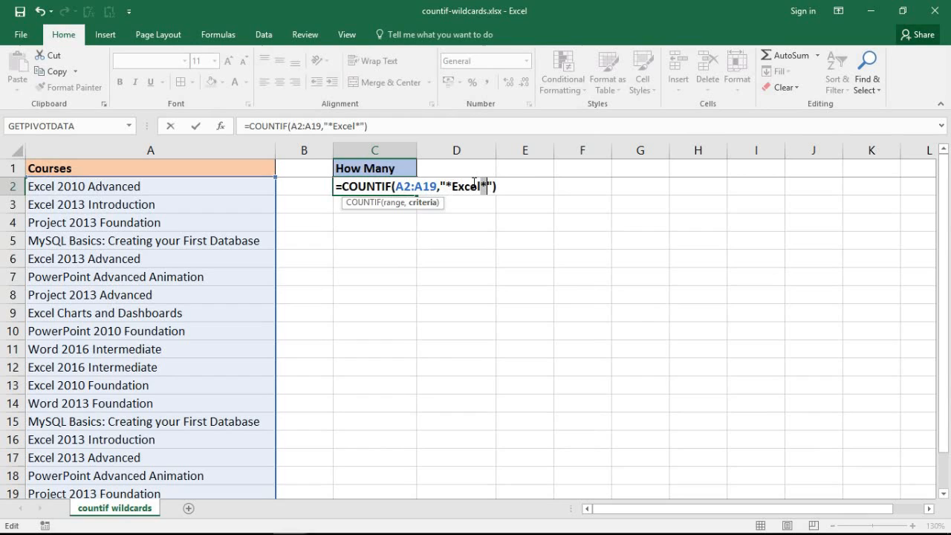
mouse_move(491, 223)
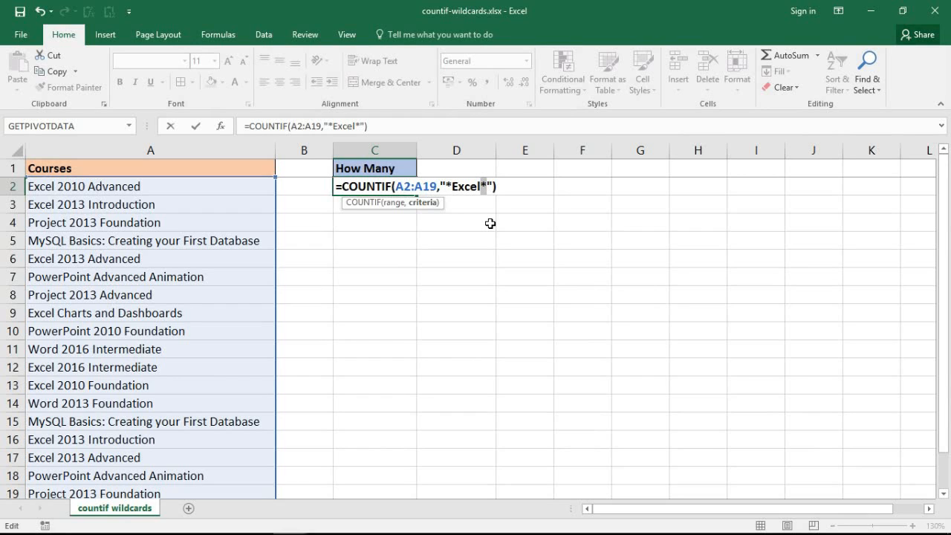
key("enter")
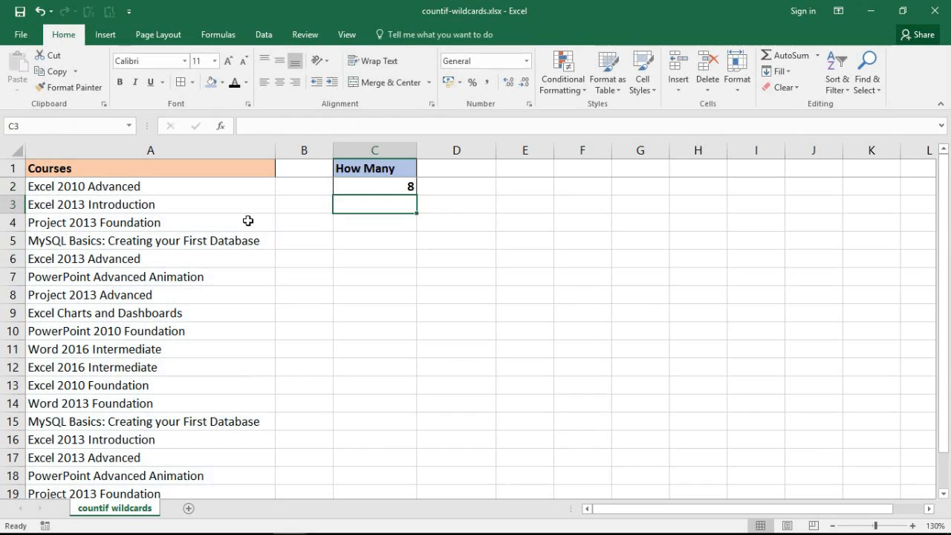
mouse_move(123, 309)
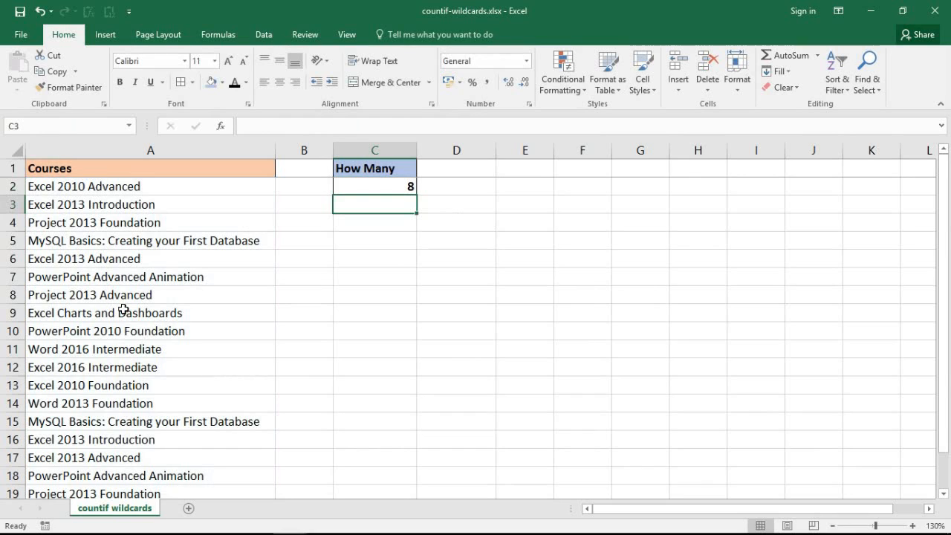